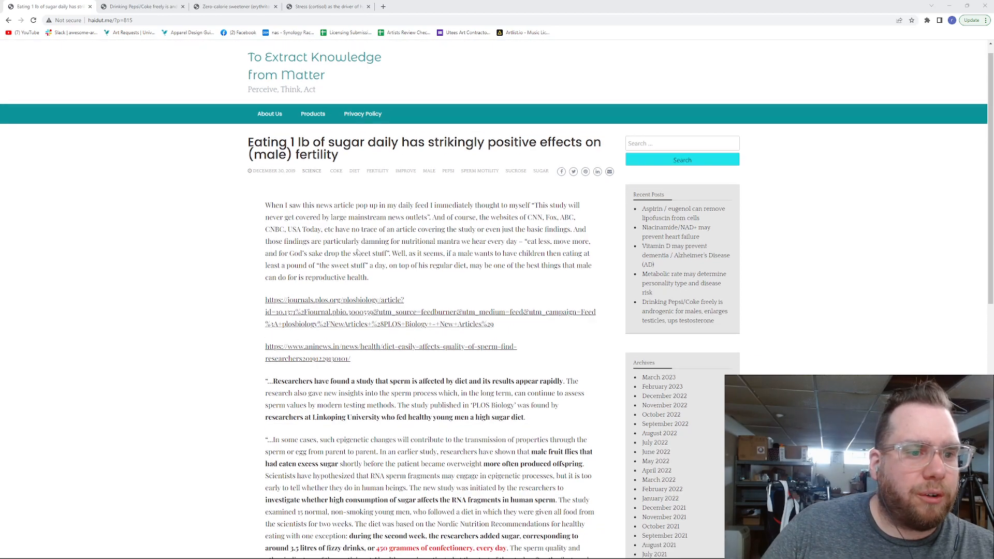
Step: Read down through the article on eating a pound of sugar daily and fertility
{"action": "scroll", "scroll_direction": "down", "scroll_amount": 3}
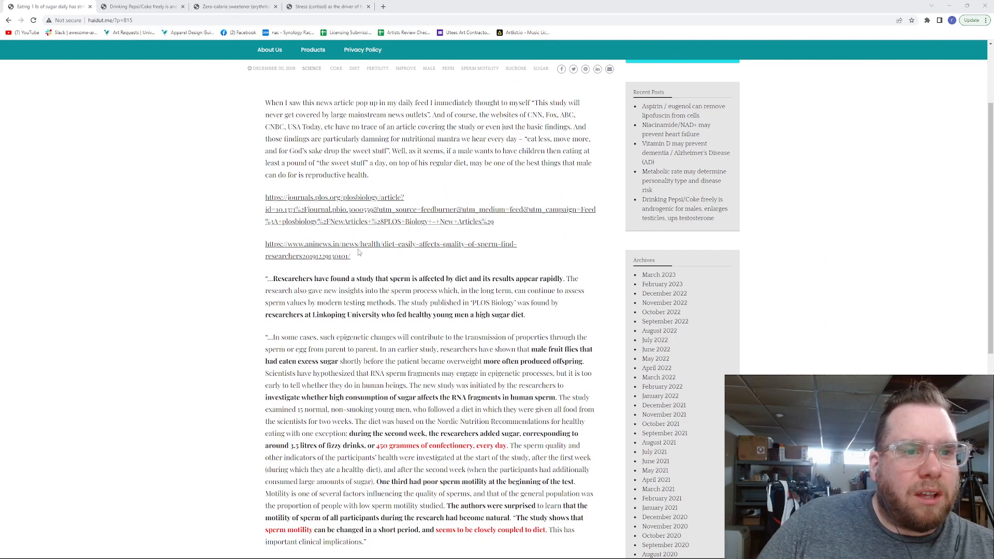
{"action": "scroll", "scroll_direction": "down", "scroll_amount": 3}
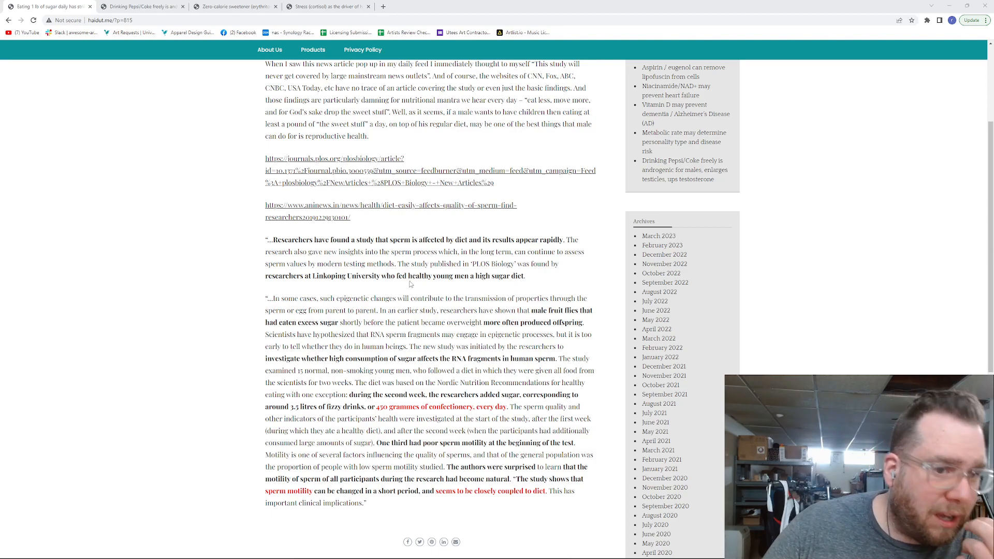
{"action": "scroll", "scroll_direction": "down", "scroll_amount": 3}
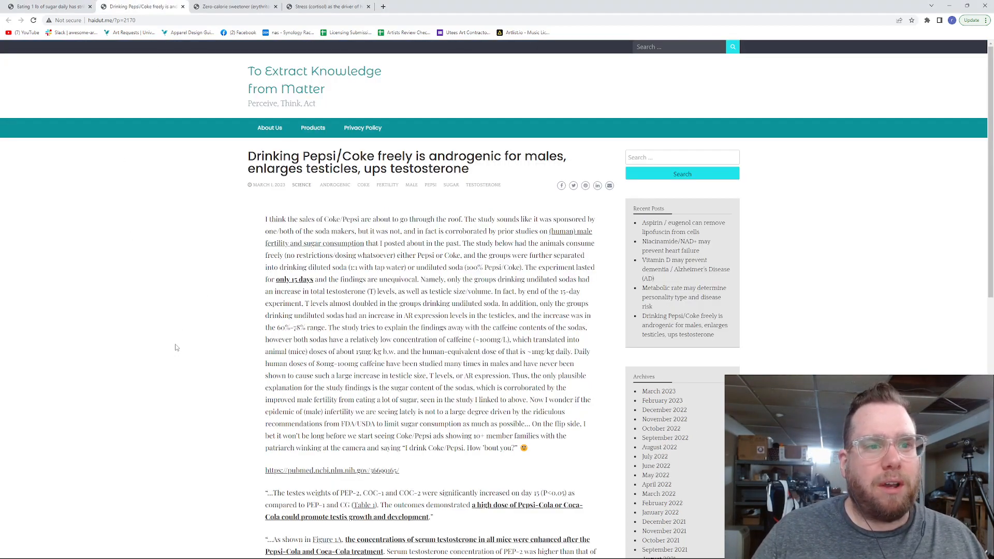
Step: Read the Pepsi/Coke article past its intro into the testosterone and AR expression findings
{"action": "scroll", "scroll_direction": "down", "scroll_amount": 3}
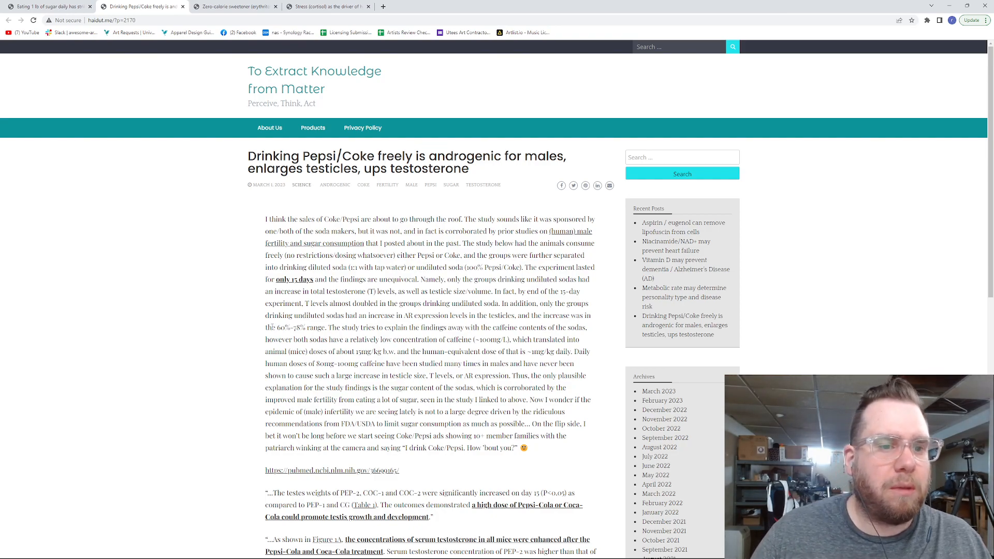
{"action": "scroll", "scroll_direction": "down", "scroll_amount": 3}
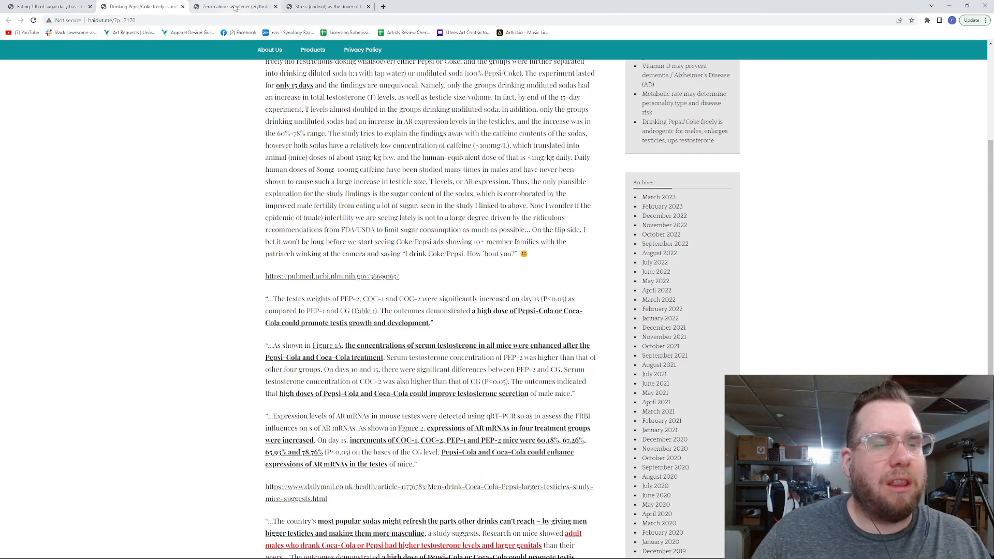
{"action": "mouse_move", "coordinate": [234, 6]}
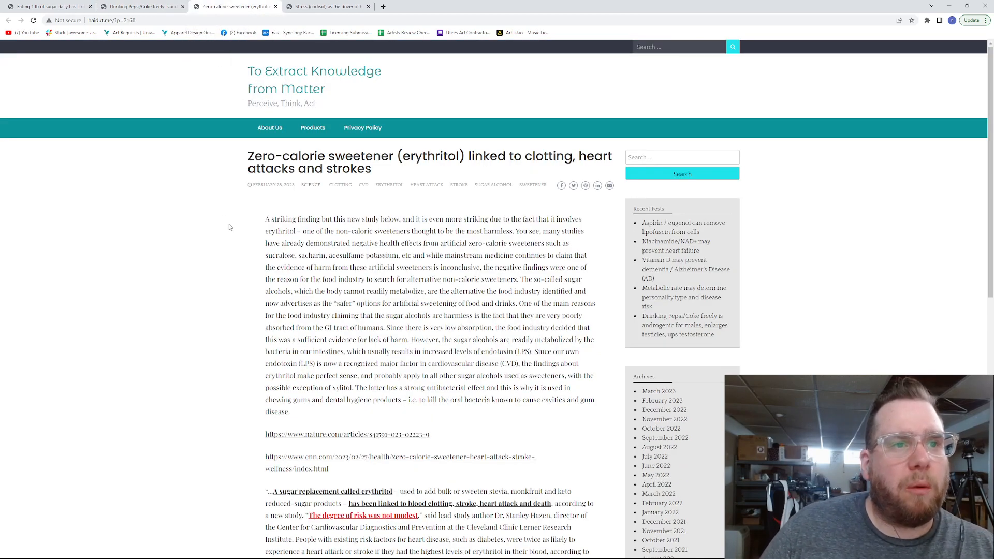
{"action": "mouse_move", "coordinate": [232, 230]}
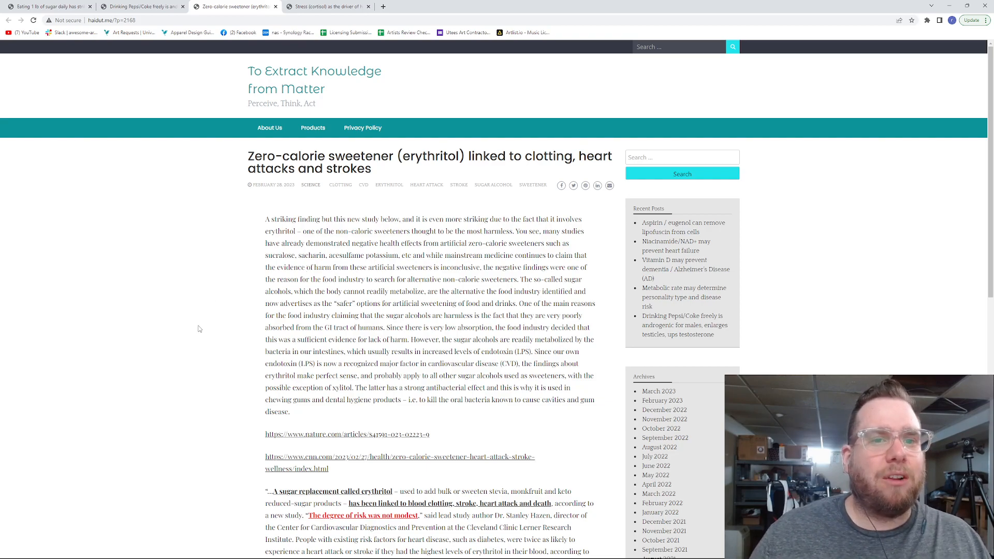
{"action": "mouse_move", "coordinate": [187, 364]}
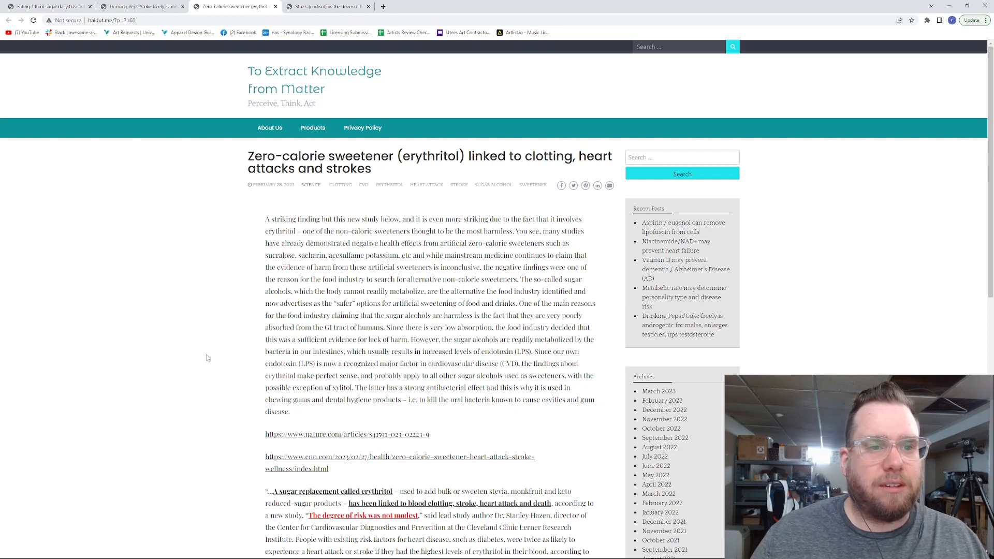
{"action": "scroll", "scroll_direction": "down", "scroll_amount": 3}
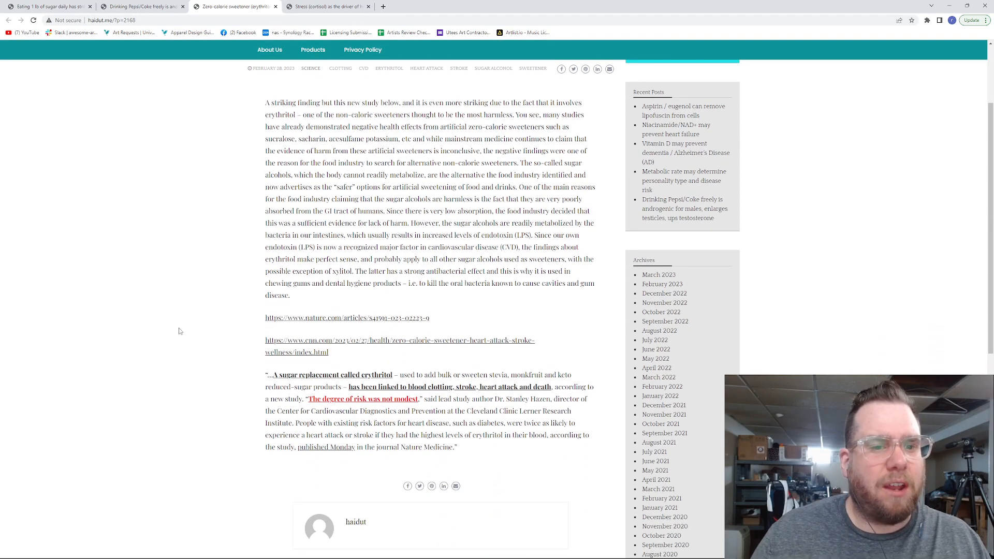
{"action": "scroll", "scroll_direction": "down", "scroll_amount": 3}
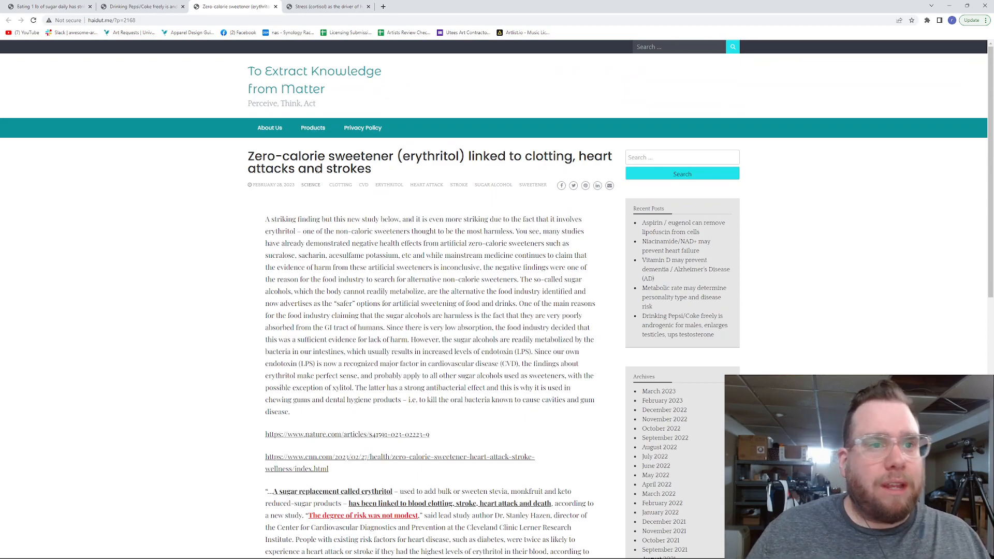
{"action": "mouse_move", "coordinate": [266, 230]}
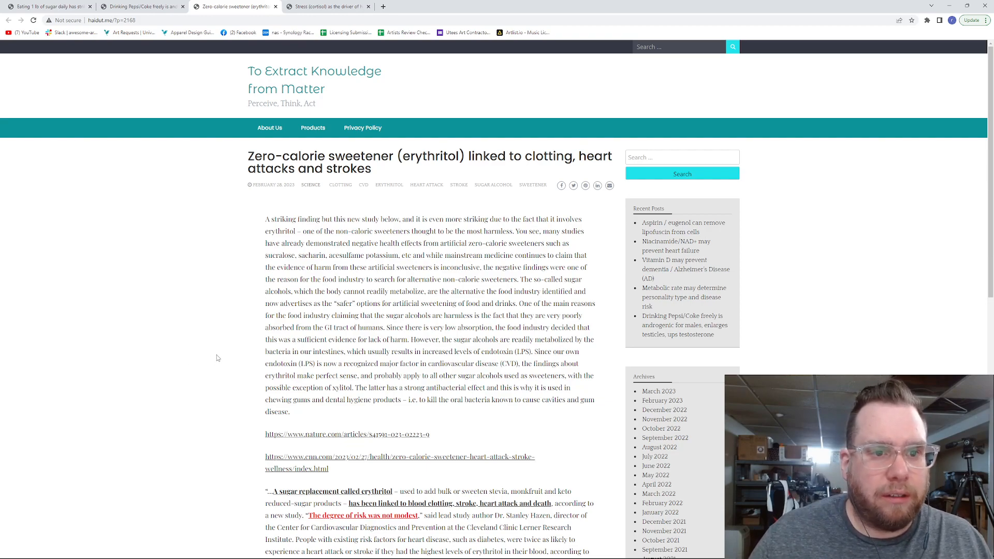
{"action": "scroll", "scroll_direction": "down", "scroll_amount": 3}
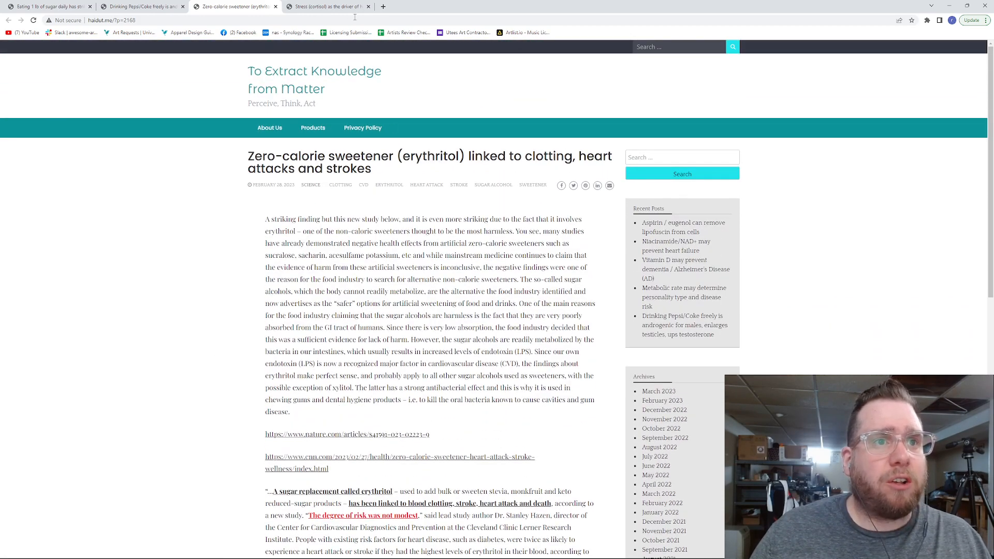
Step: Switch to the cortisol and type II diabetes hyperglycemia post and read its study excerpt
{"action": "left_click", "coordinate": [326, 6]}
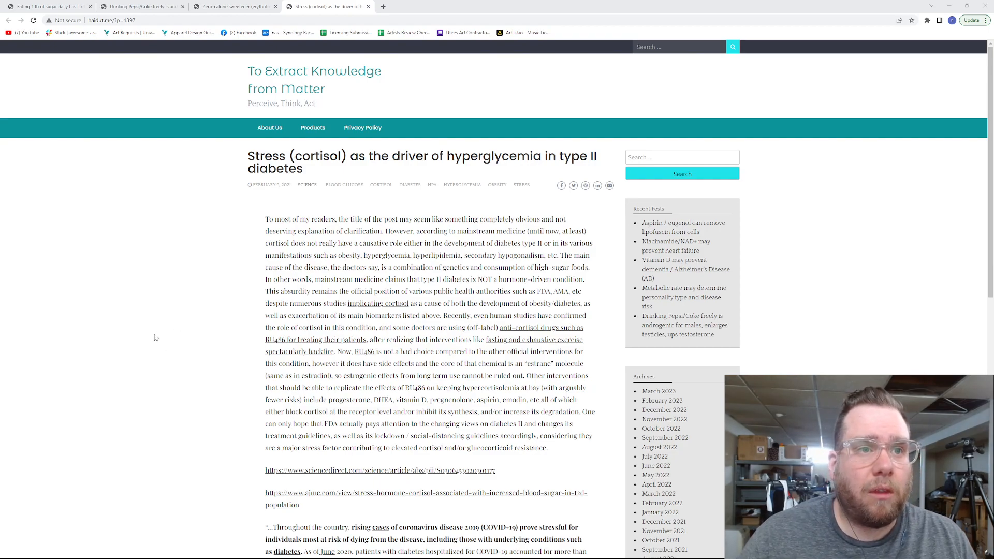
{"action": "scroll", "scroll_direction": "down", "scroll_amount": 3}
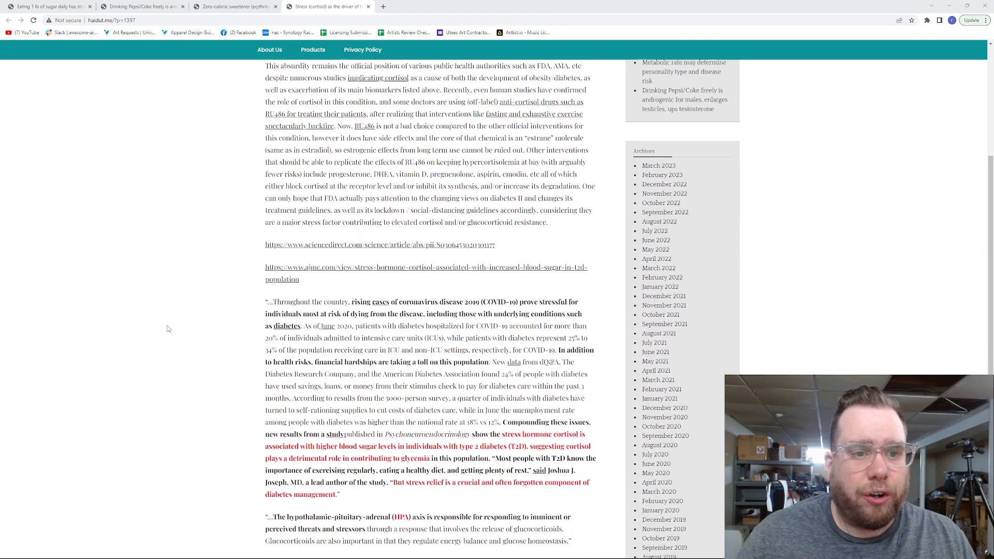
{"action": "scroll", "scroll_direction": "down", "scroll_amount": 3}
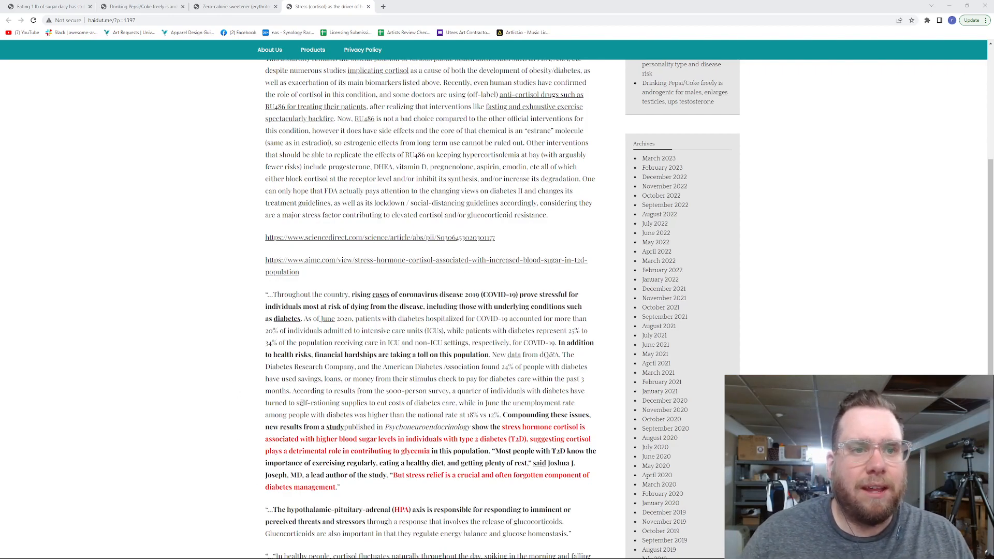
{"action": "scroll", "scroll_direction": "down", "scroll_amount": 3}
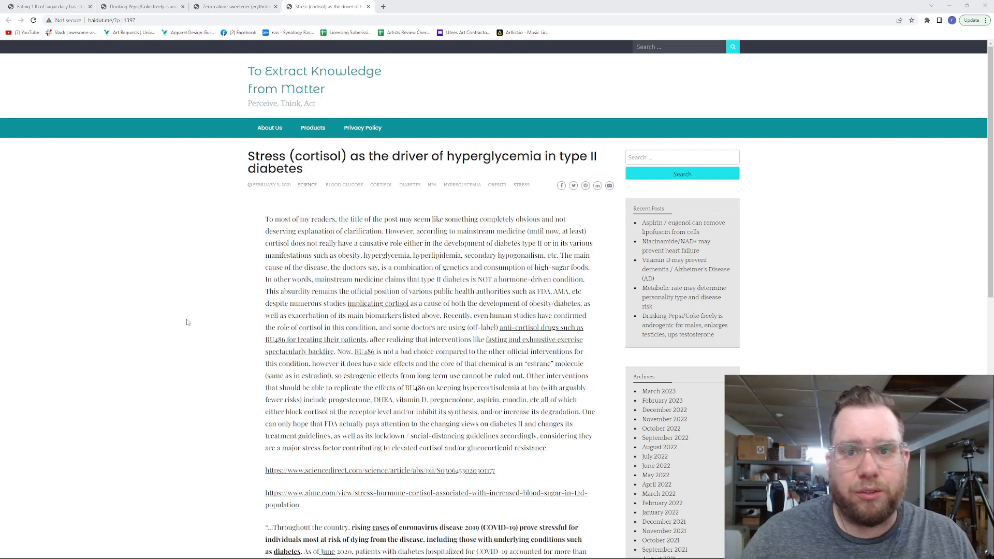
{"action": "scroll", "scroll_direction": "down", "scroll_amount": 3}
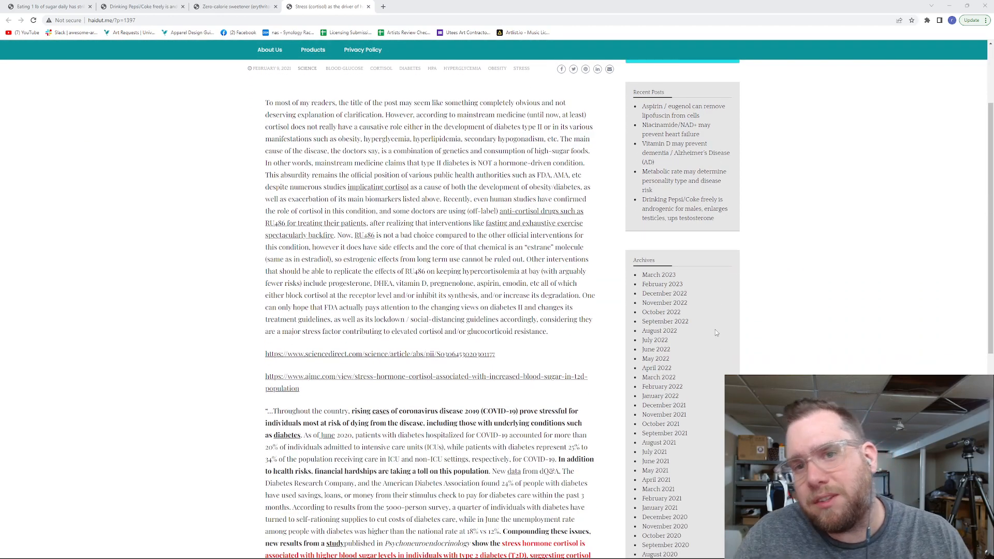
{"action": "scroll", "scroll_direction": "down", "scroll_amount": 3}
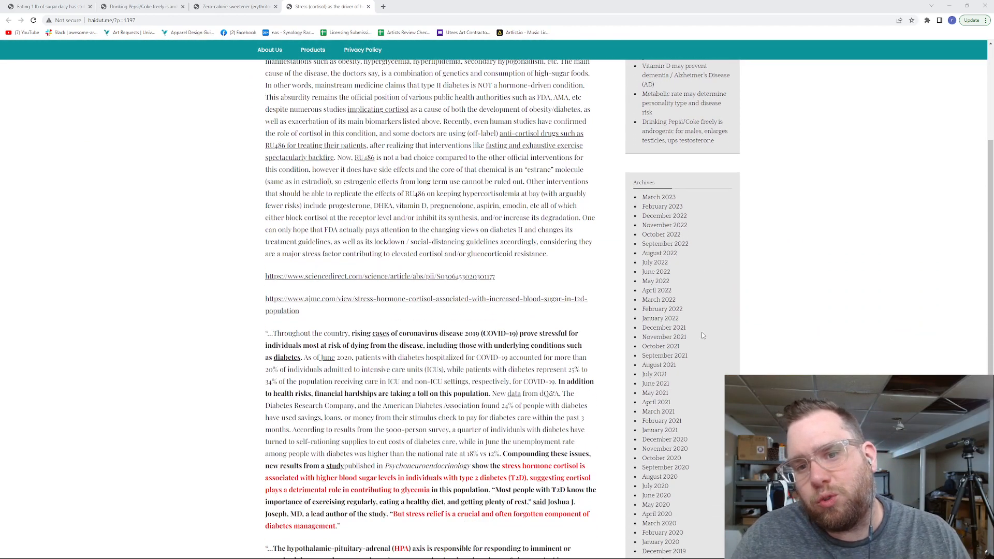
{"action": "scroll", "scroll_direction": "down", "scroll_amount": 3}
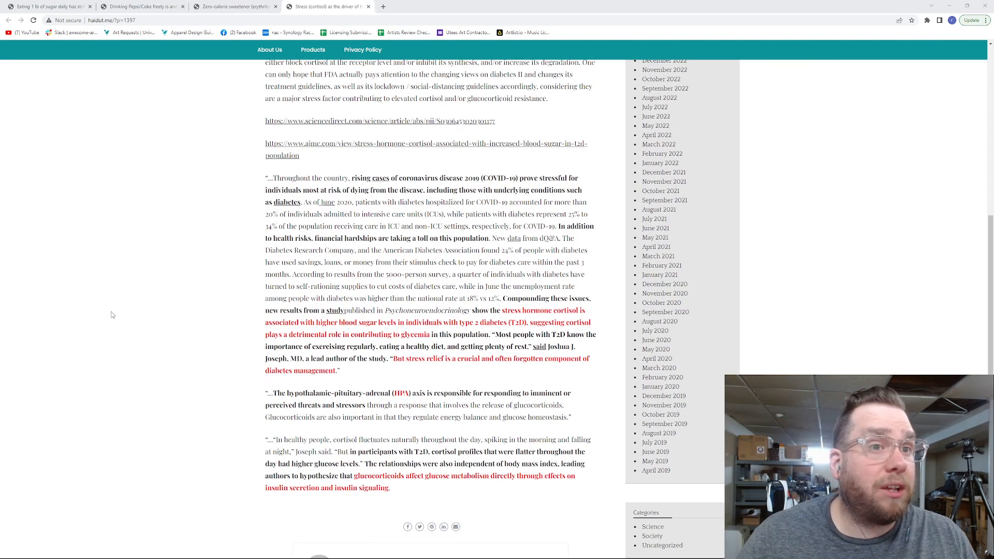
{"action": "scroll", "scroll_direction": "up", "scroll_amount": 3}
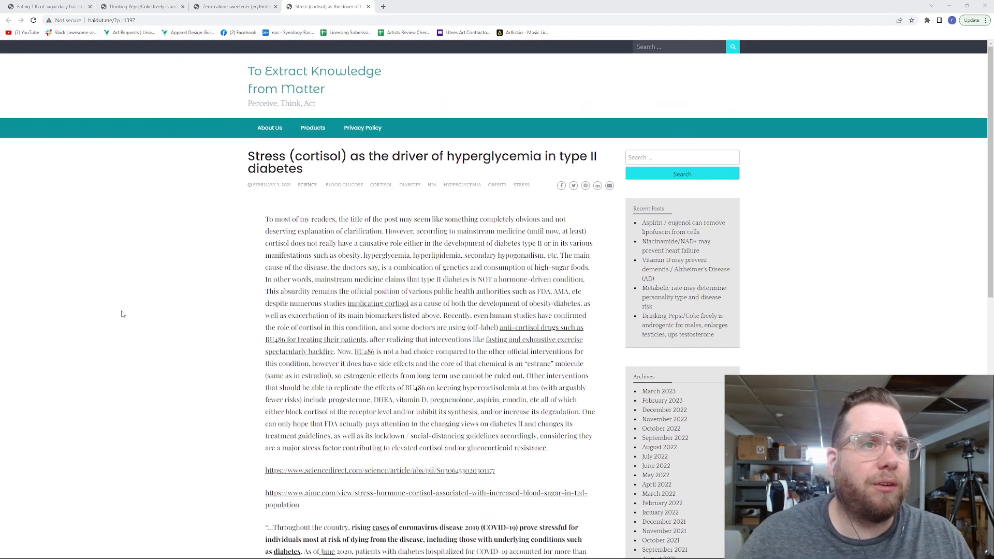
{"action": "mouse_move", "coordinate": [112, 245]}
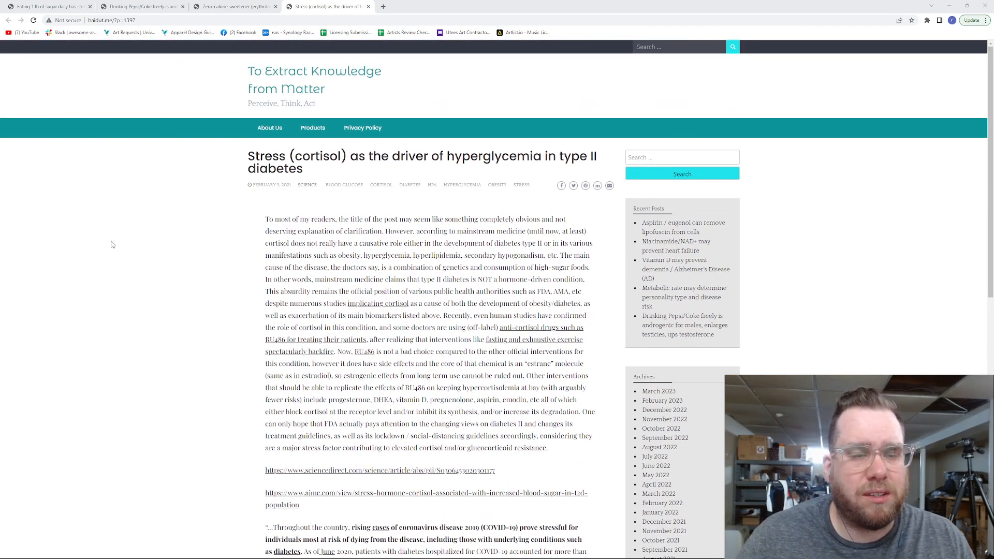